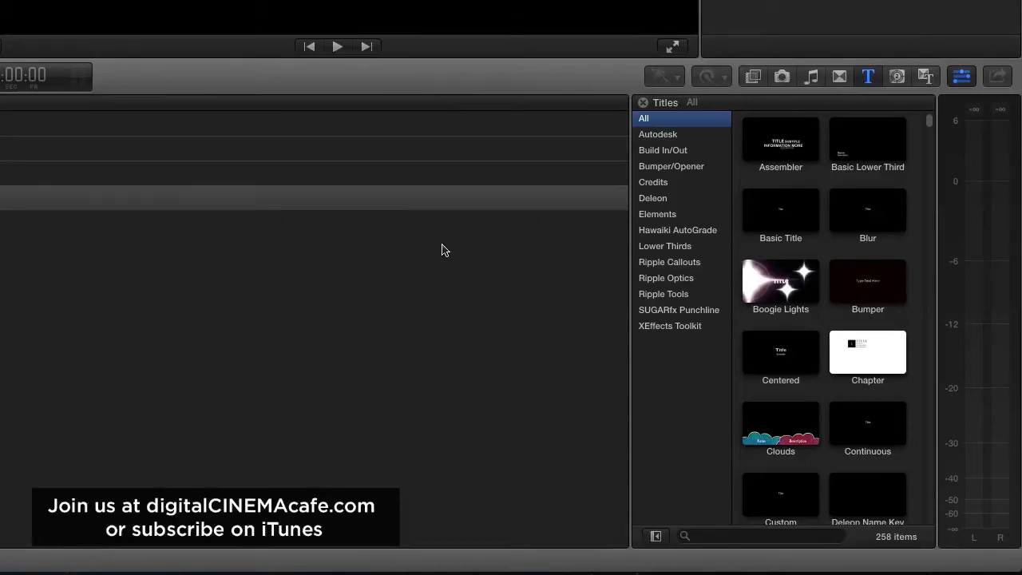
mouse_move(853, 126)
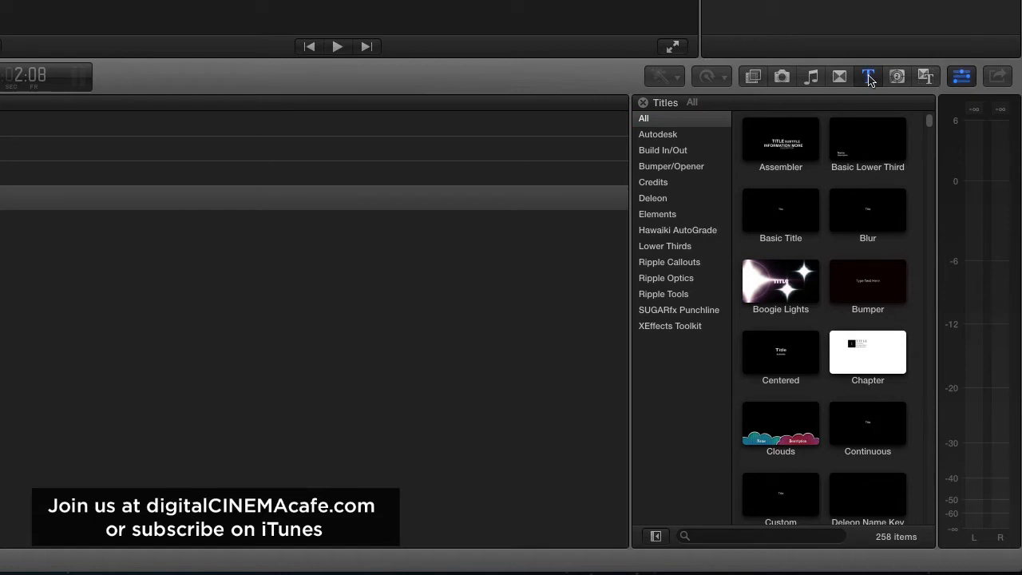
mouse_move(868, 77)
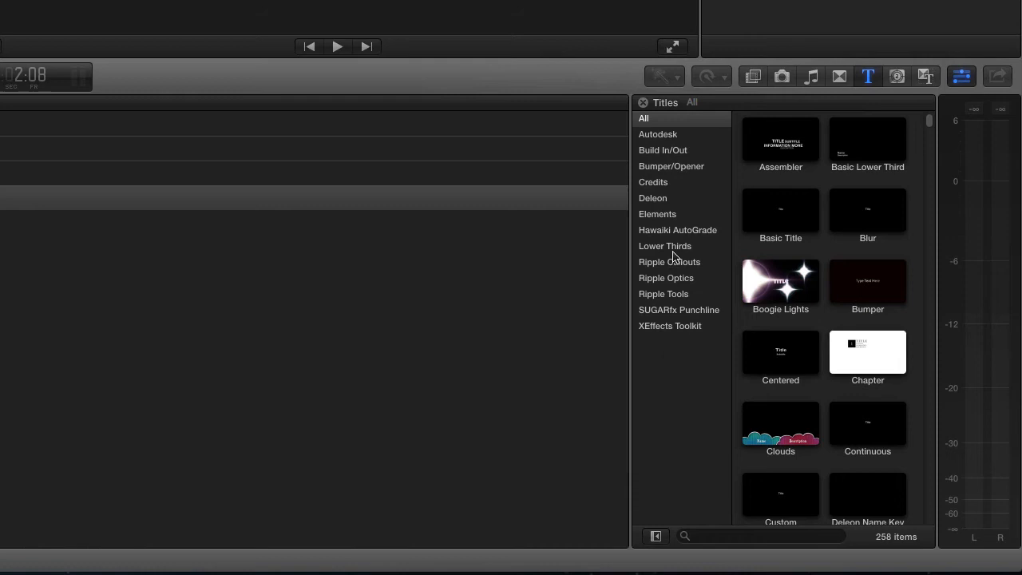
- Browse from the Autodesk category to the Deleon category showing its four titles
left_click(658, 134)
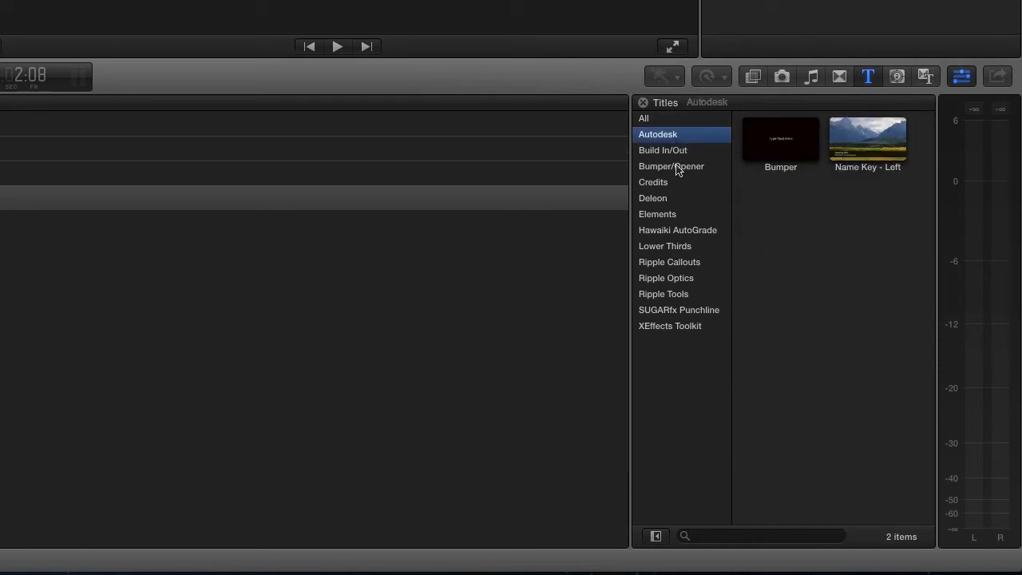
left_click(651, 198)
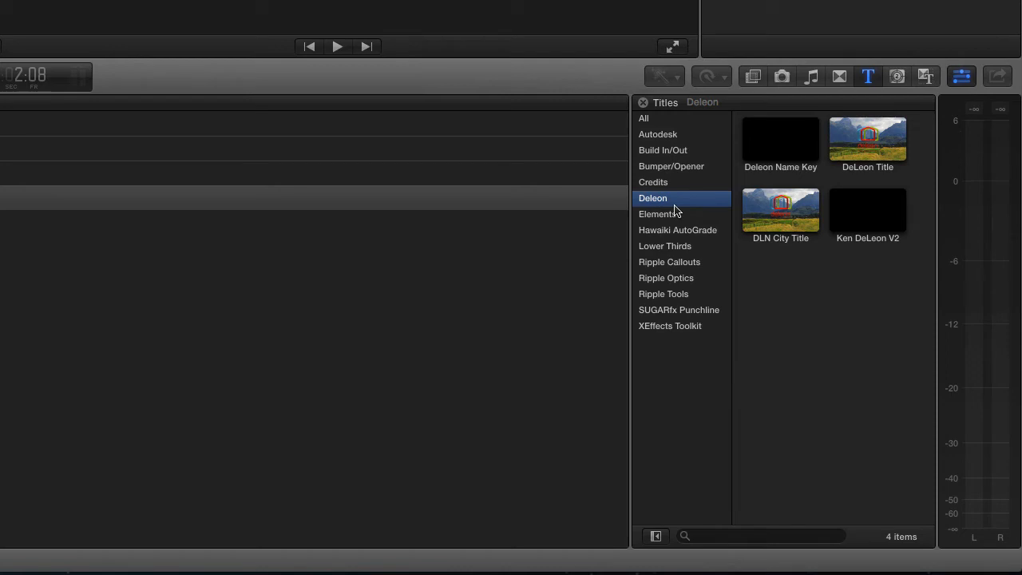
mouse_move(683, 172)
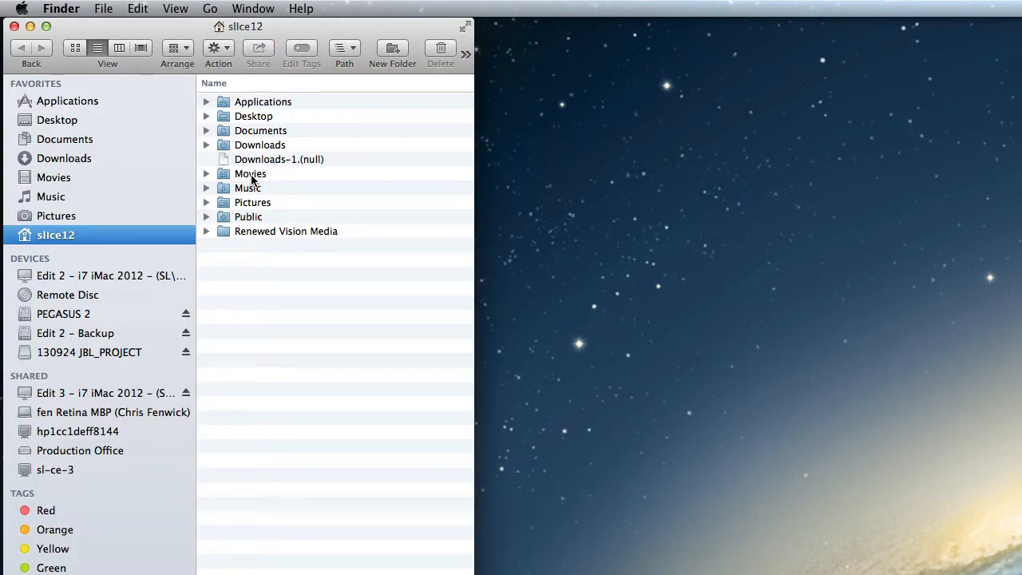
mouse_move(195, 168)
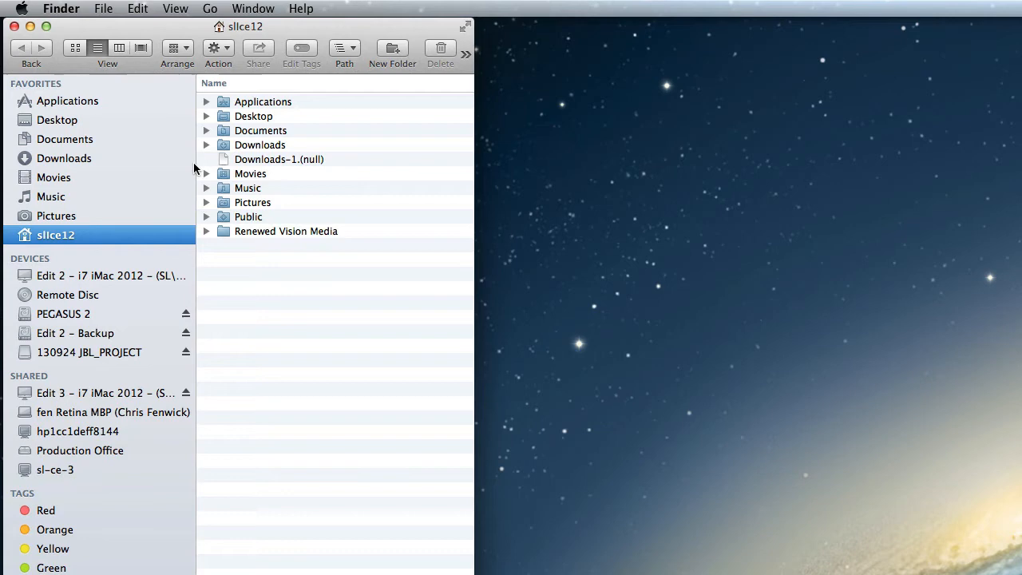
mouse_move(274, 206)
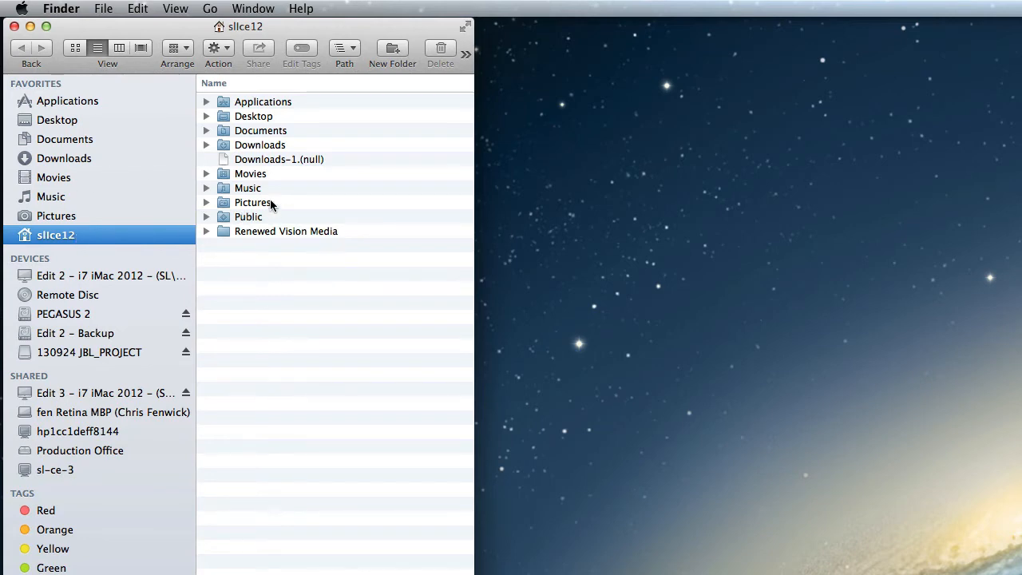
- Go to the Movies folder and enter its Motion Templates folder
left_click(55, 177)
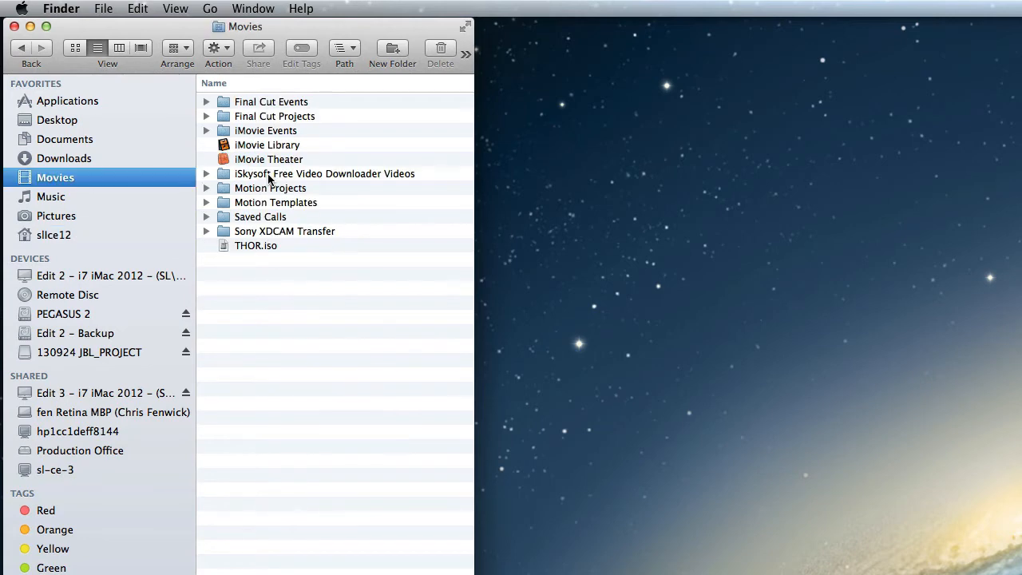
mouse_move(262, 204)
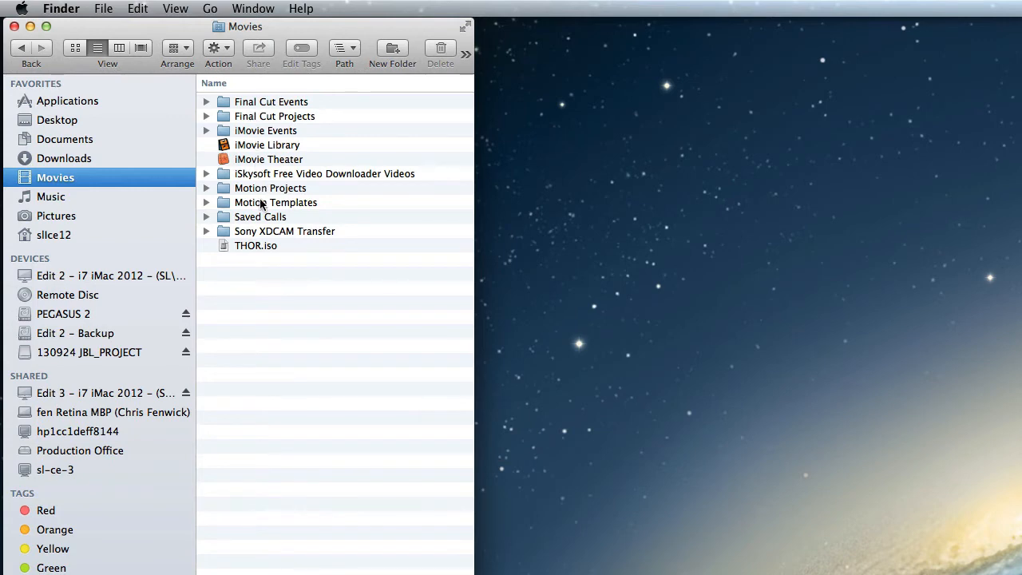
double_click(275, 201)
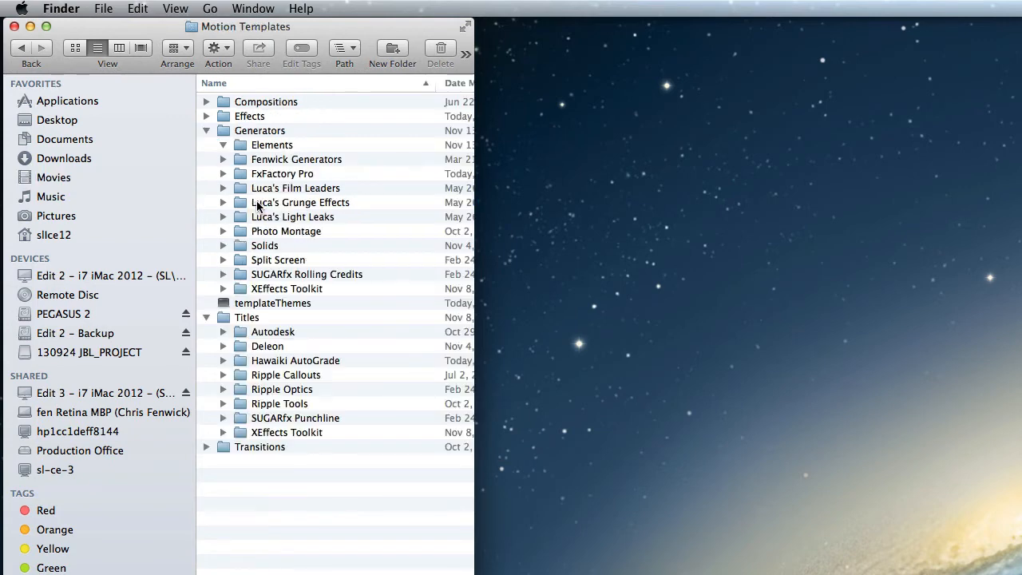
- Collapse Generators so only Titles stays expanded, then start a second Finder window
left_click(208, 131)
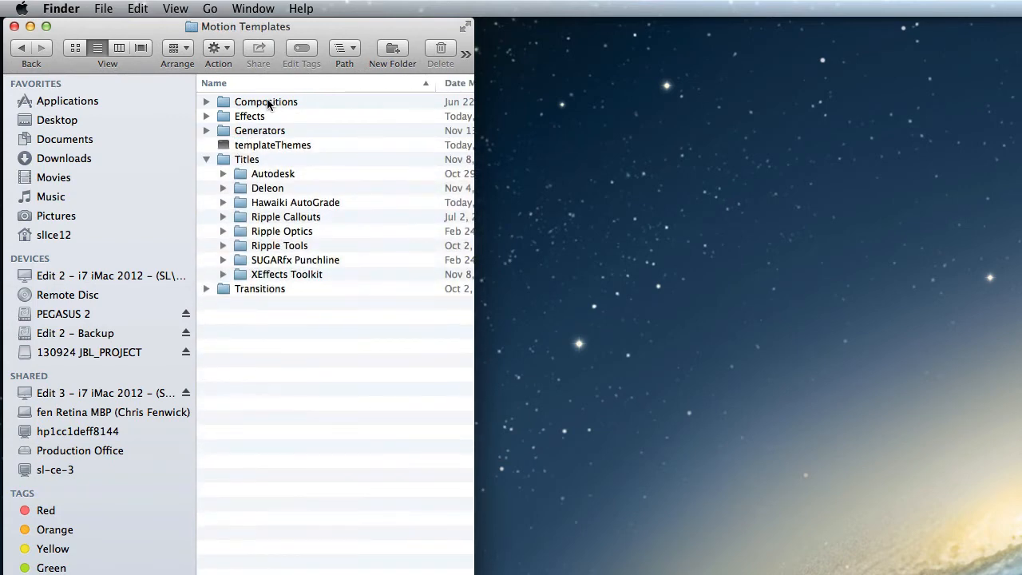
mouse_move(258, 131)
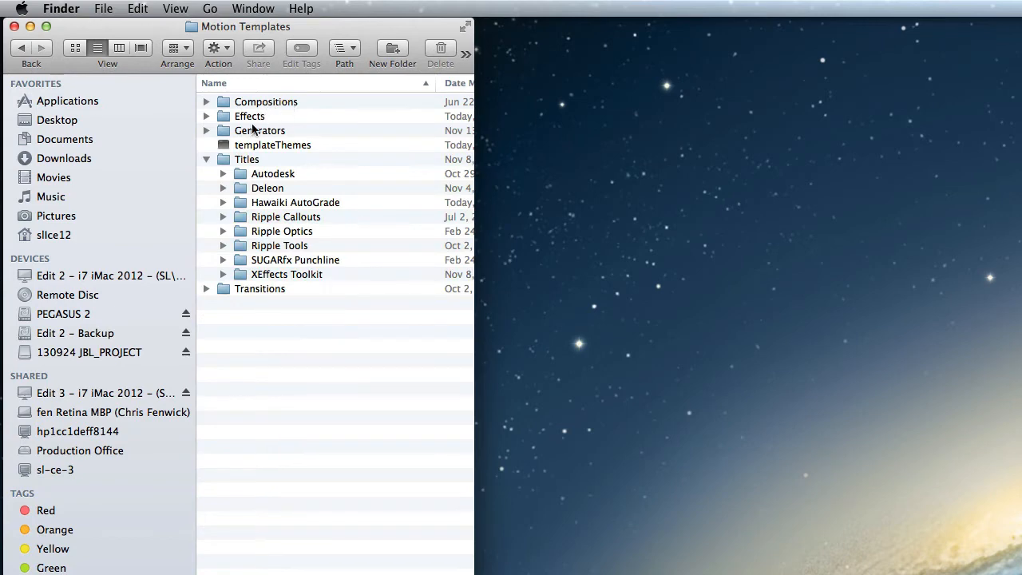
mouse_move(259, 249)
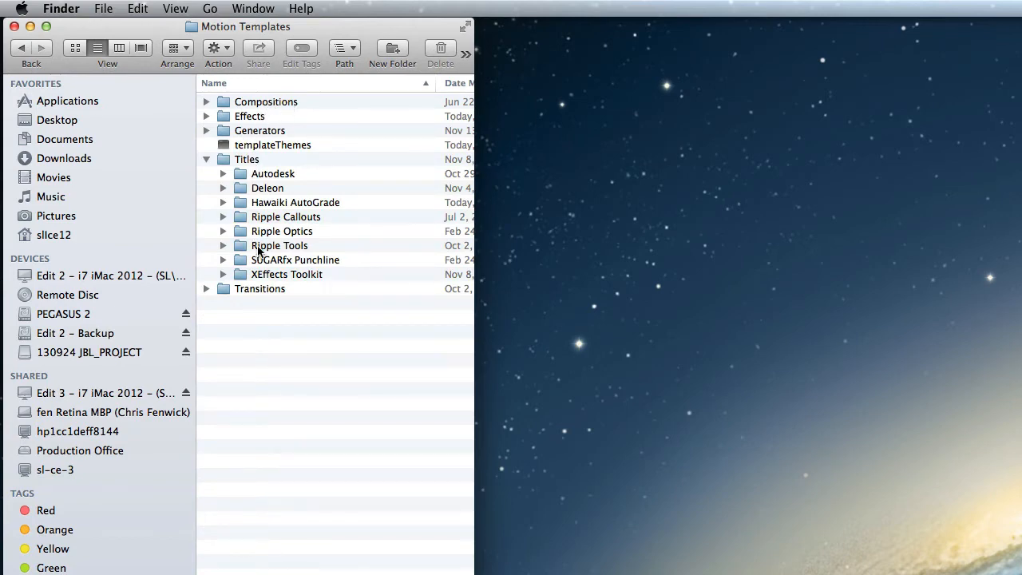
left_click(273, 173)
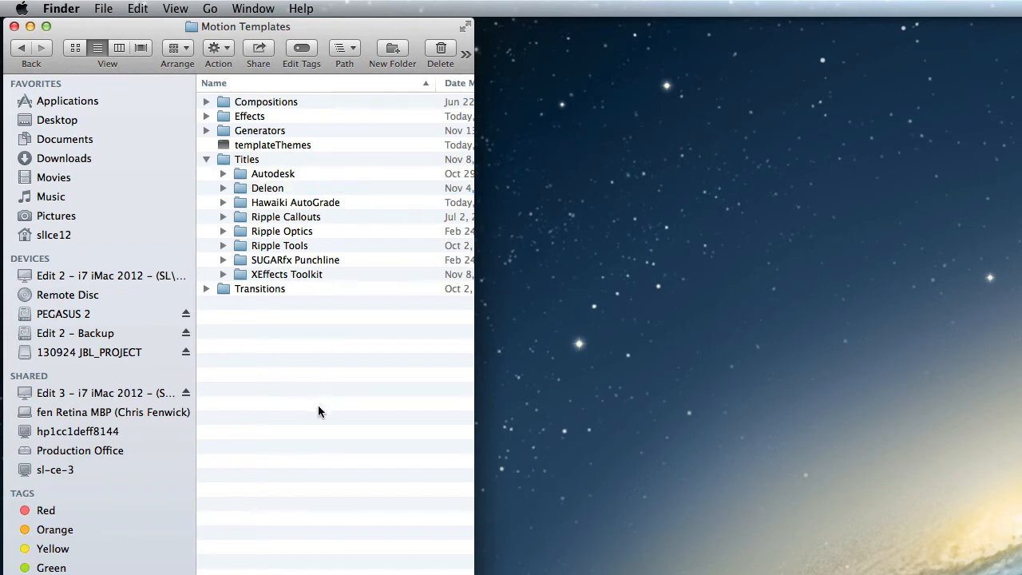
left_click(54, 235)
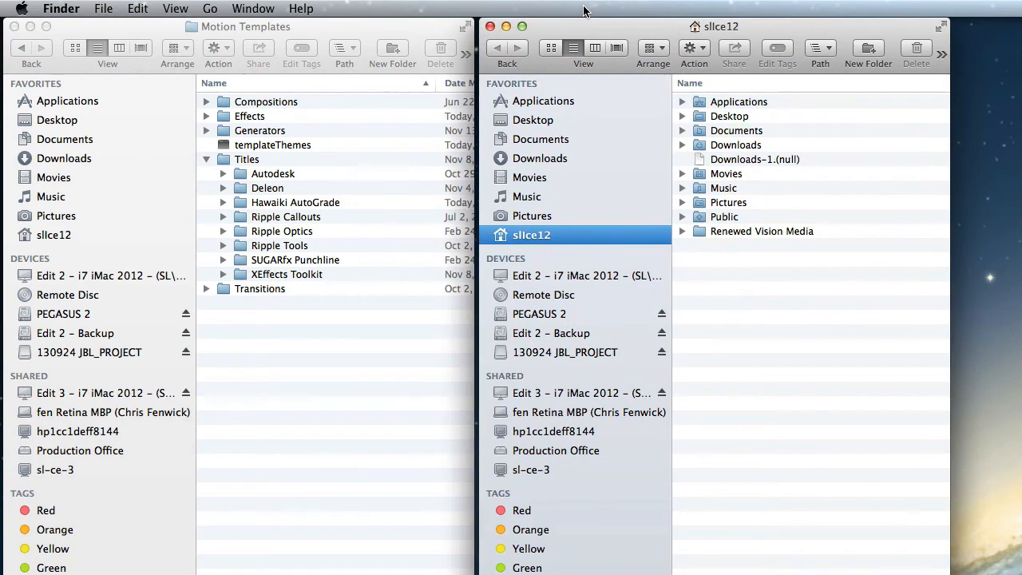
mouse_move(530, 399)
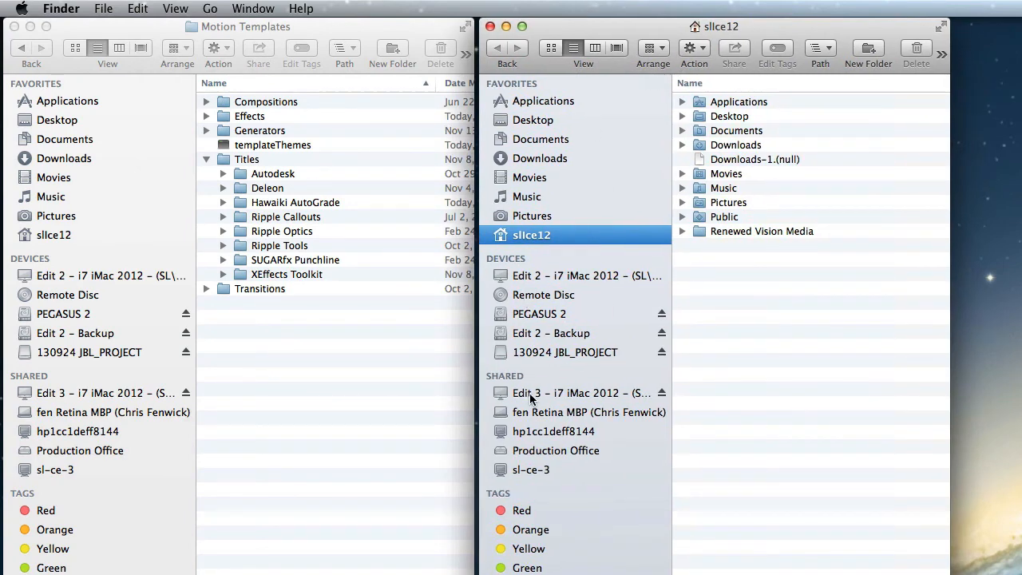
- Connect to the networked Edit 3 iMac and enter its user folder toward Movies
left_click(575, 393)
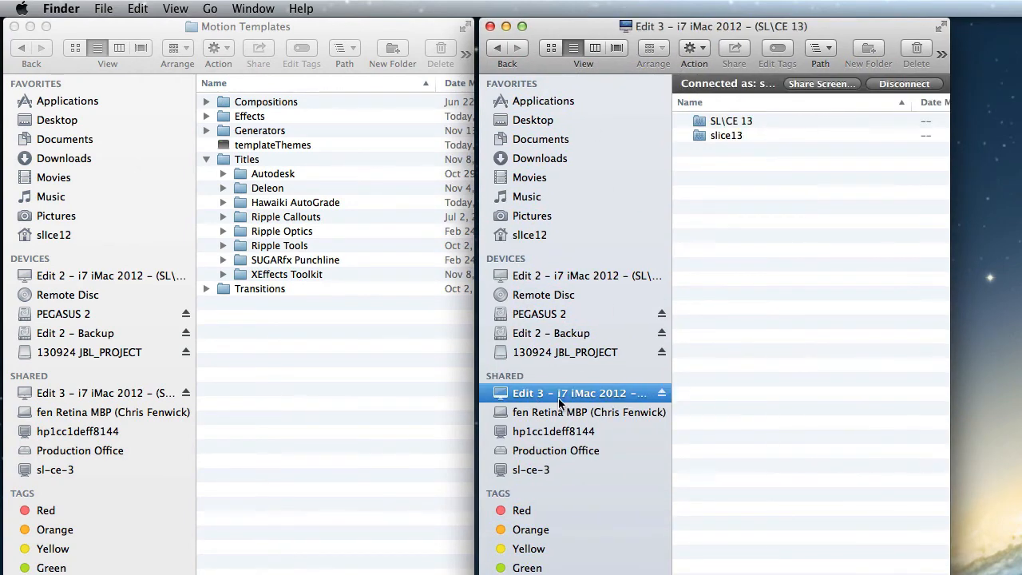
double_click(725, 134)
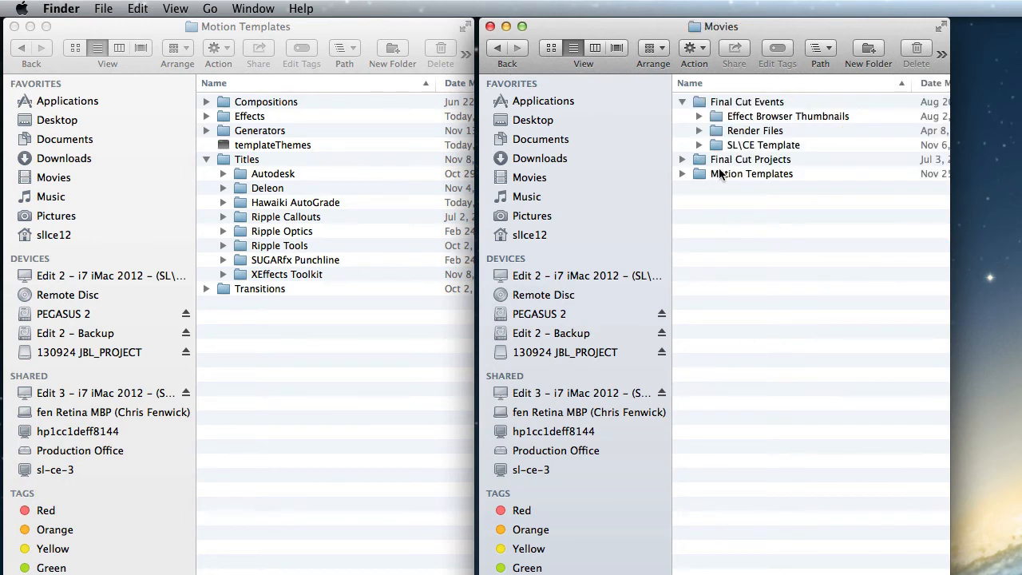
- Enter Edit 3's Motion Templates folder to compare its Titles folders with this Mac's
double_click(751, 172)
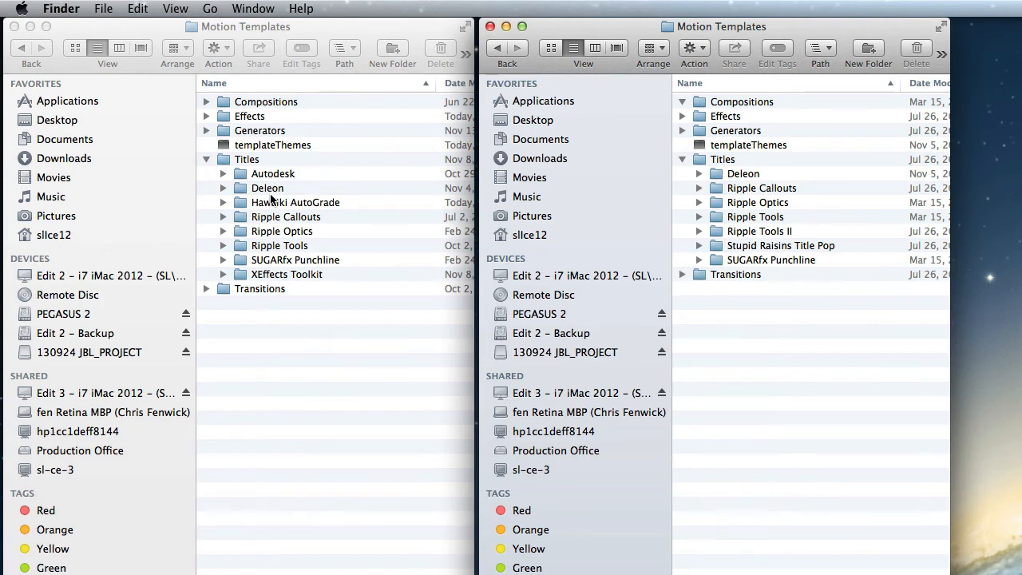
mouse_move(246, 205)
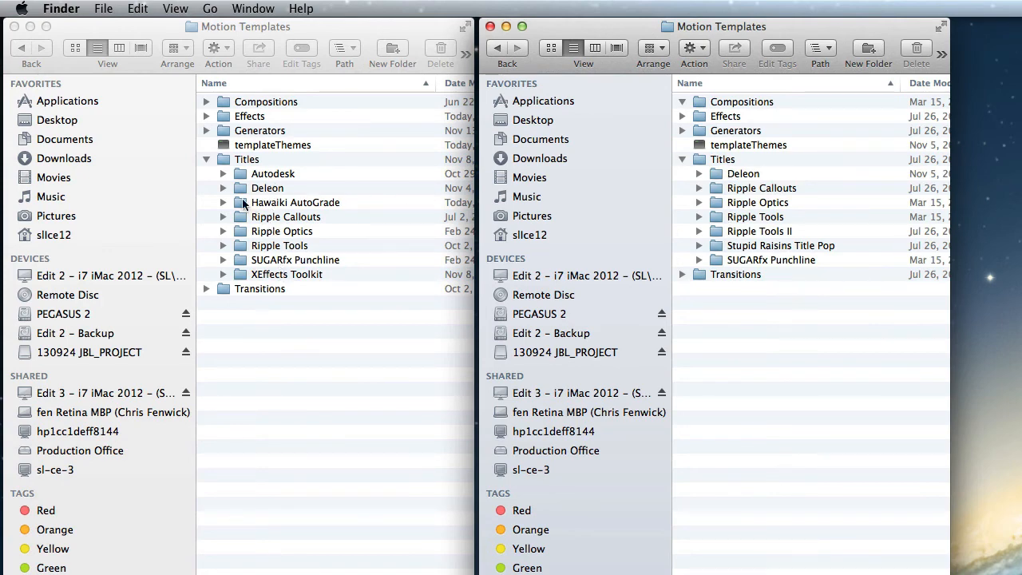
mouse_move(345, 237)
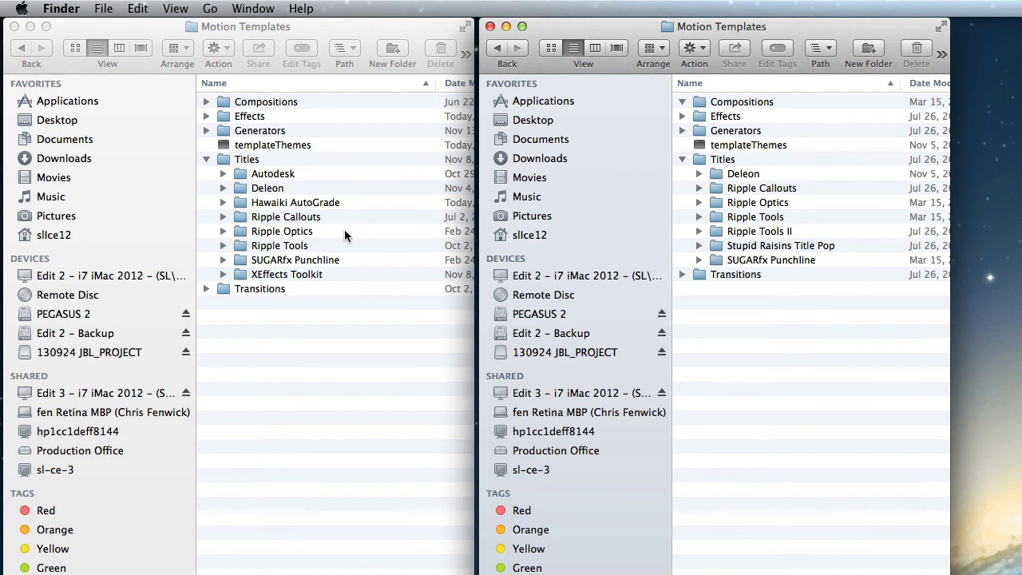